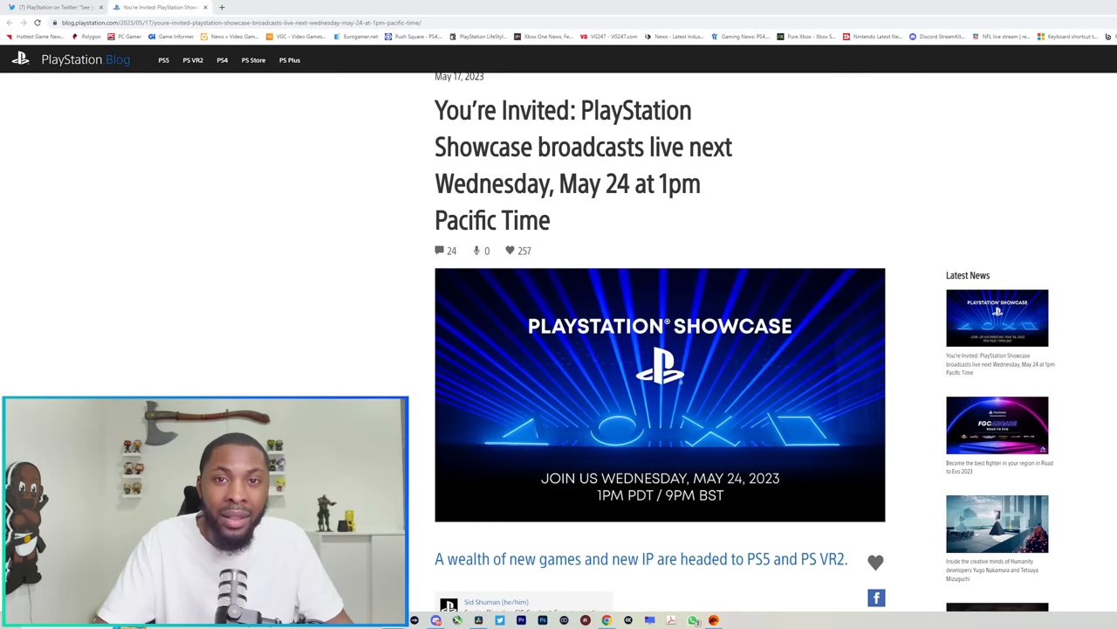
{"action": "scroll", "scroll_direction": "down", "scroll_amount": 3}
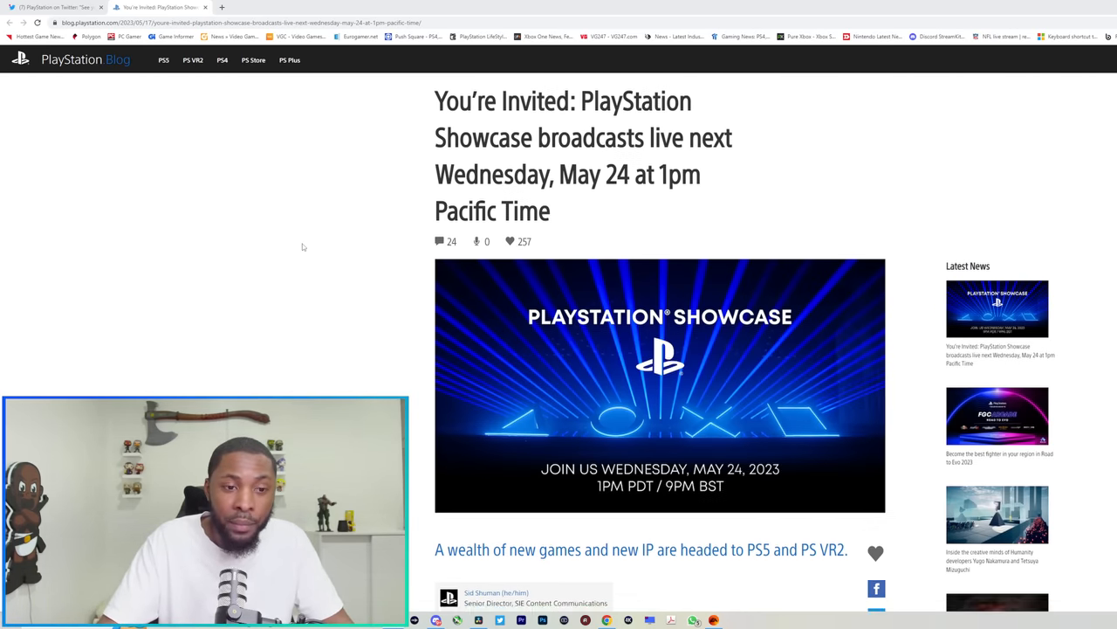
{"action": "scroll", "scroll_direction": "down", "scroll_amount": 3}
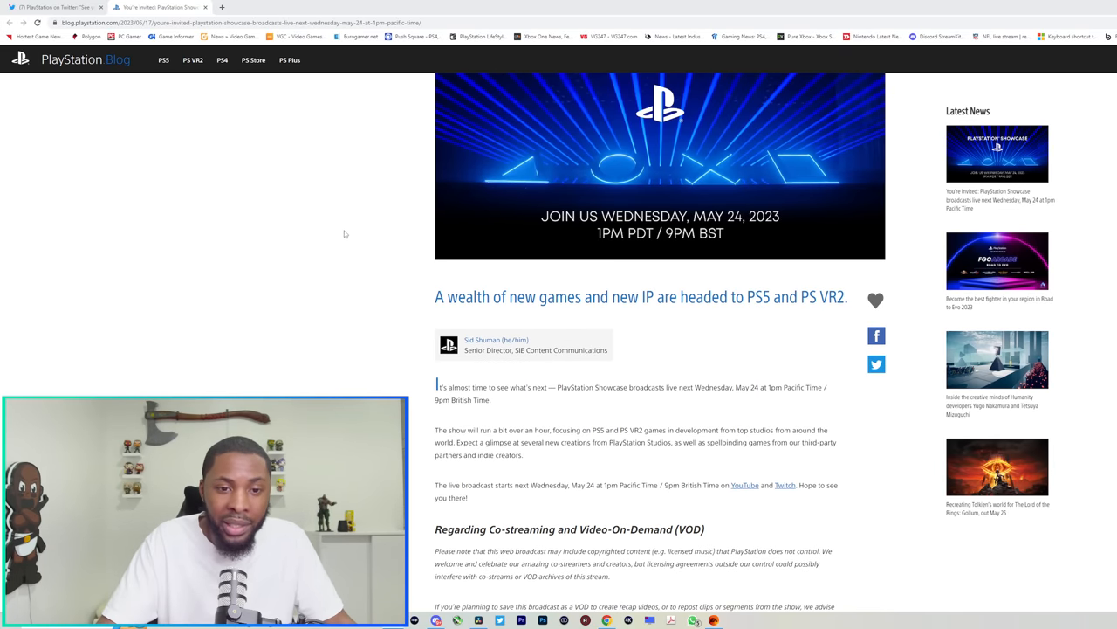
{"action": "scroll", "scroll_direction": "down", "scroll_amount": 3}
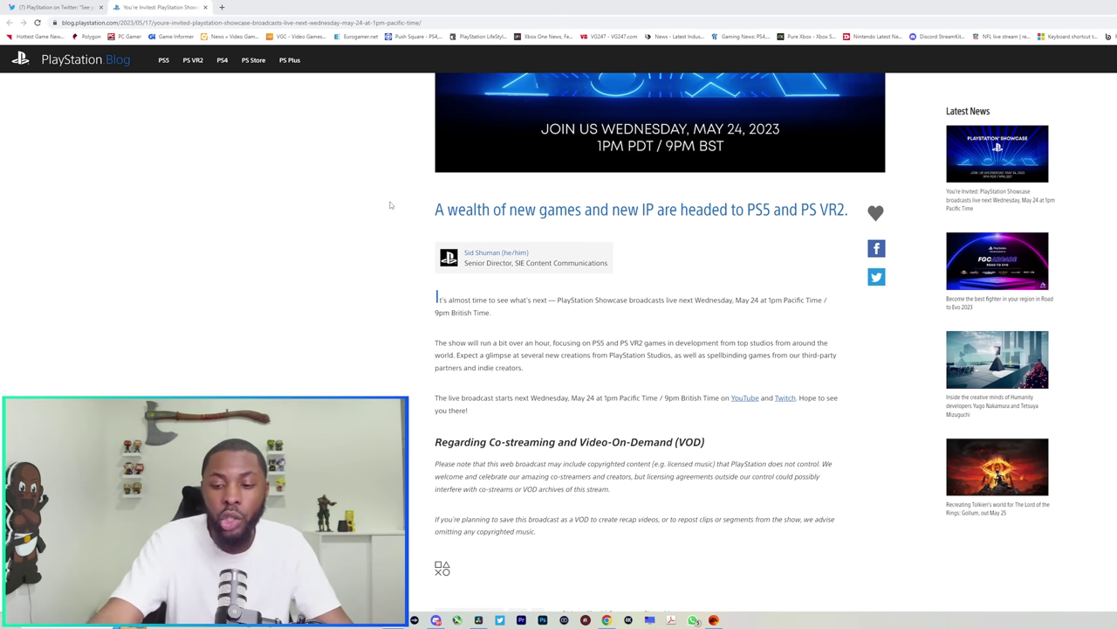
{"action": "scroll", "scroll_direction": "down", "scroll_amount": 3}
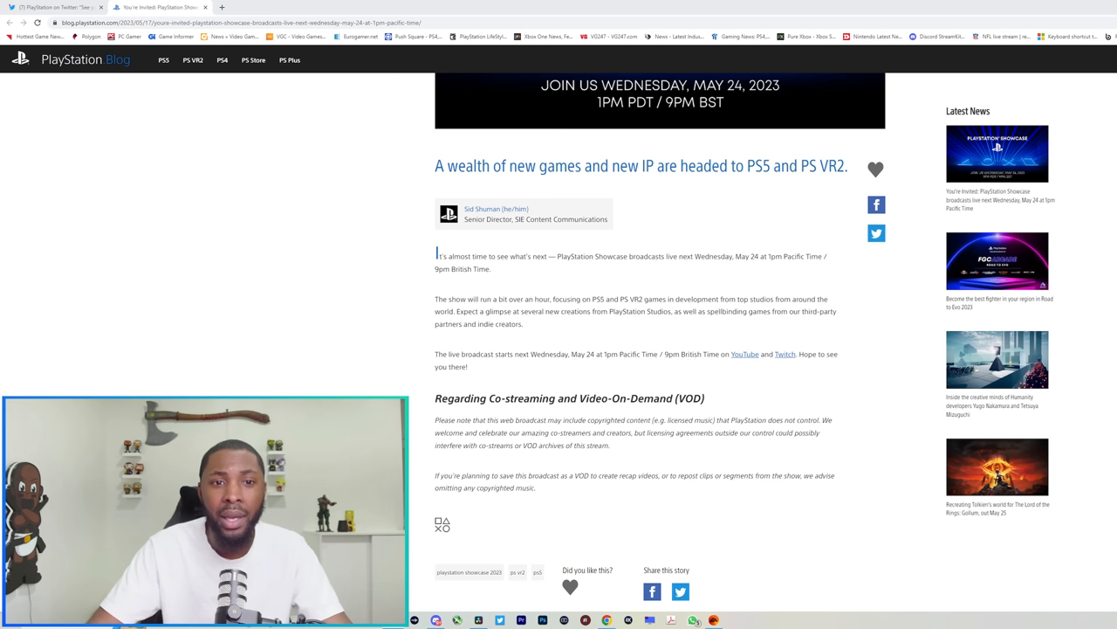
{"action": "mouse_move", "coordinate": [277, 243]}
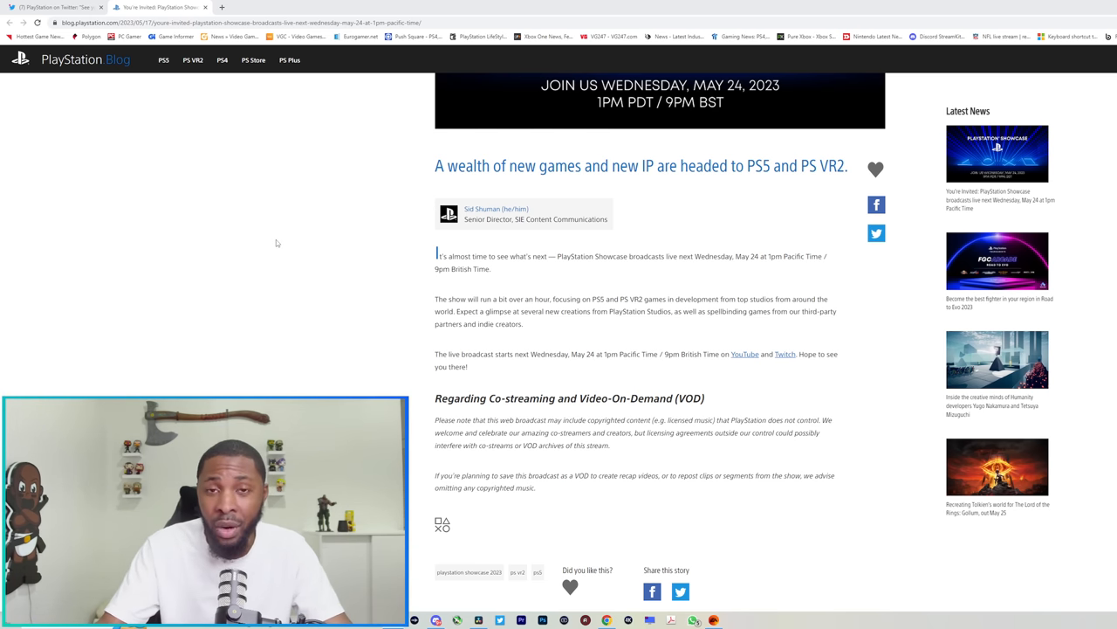